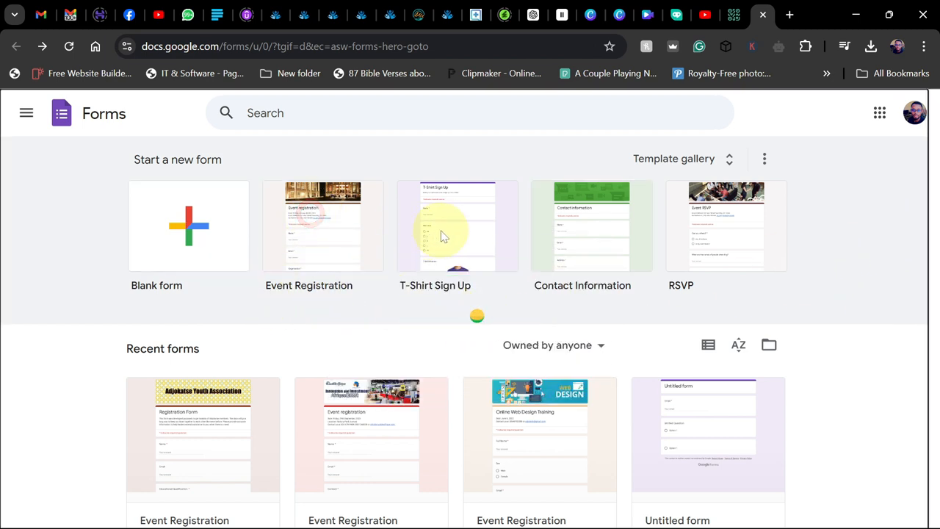
Step: Create a form from the Event Registration template, then return to the Recent forms list
{"action": "left_click", "coordinate": [590, 226]}
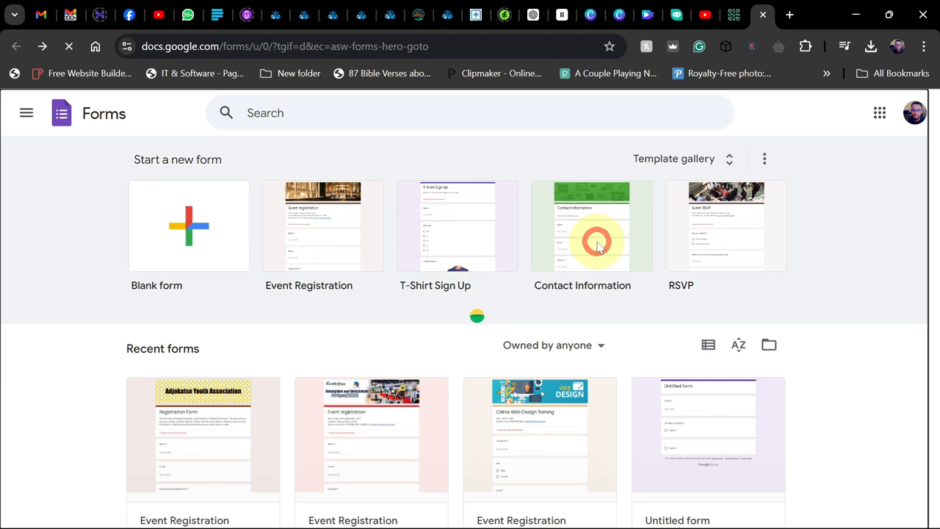
{"action": "left_click", "coordinate": [323, 226]}
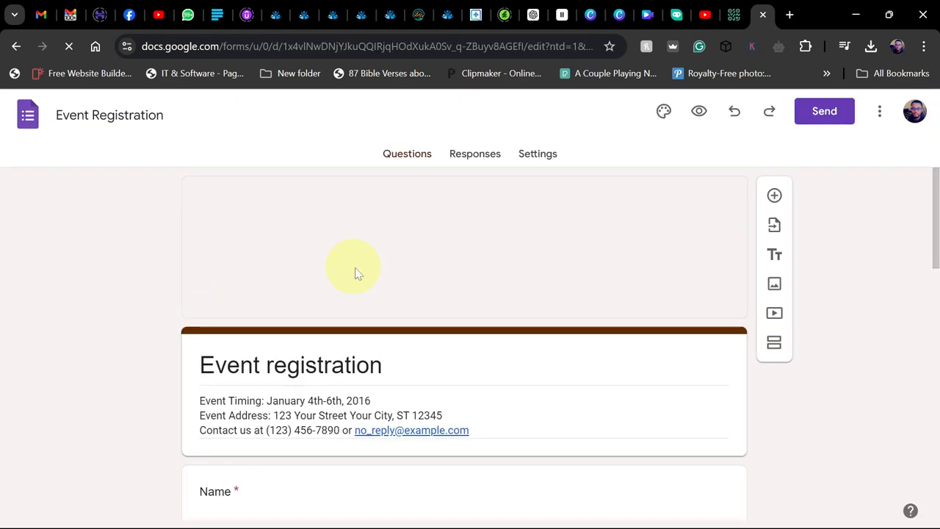
{"action": "left_click", "coordinate": [774, 284]}
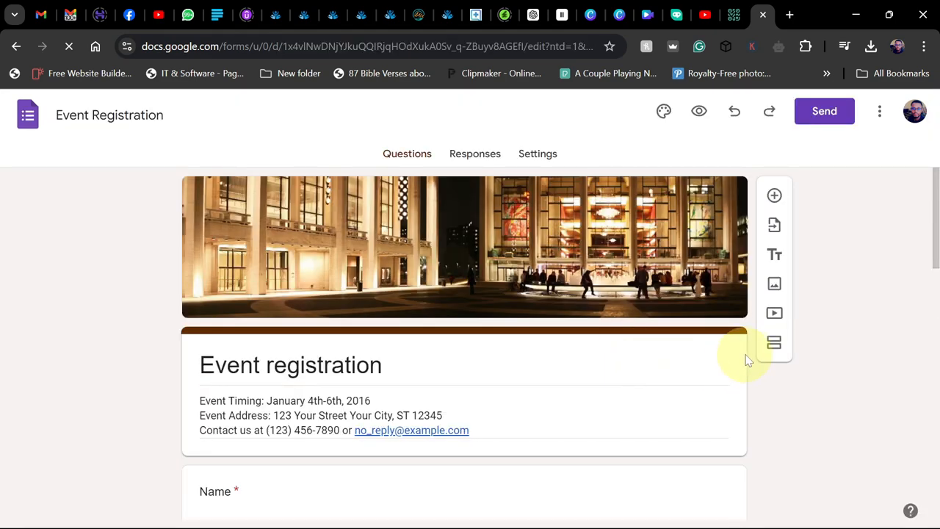
{"action": "mouse_move", "coordinate": [458, 324]}
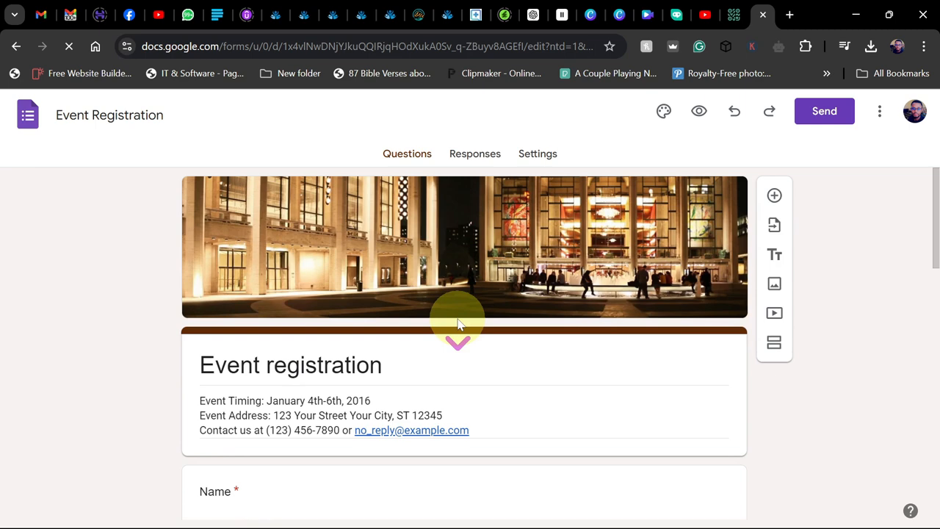
{"action": "scroll", "scroll_direction": "down", "scroll_amount": 3}
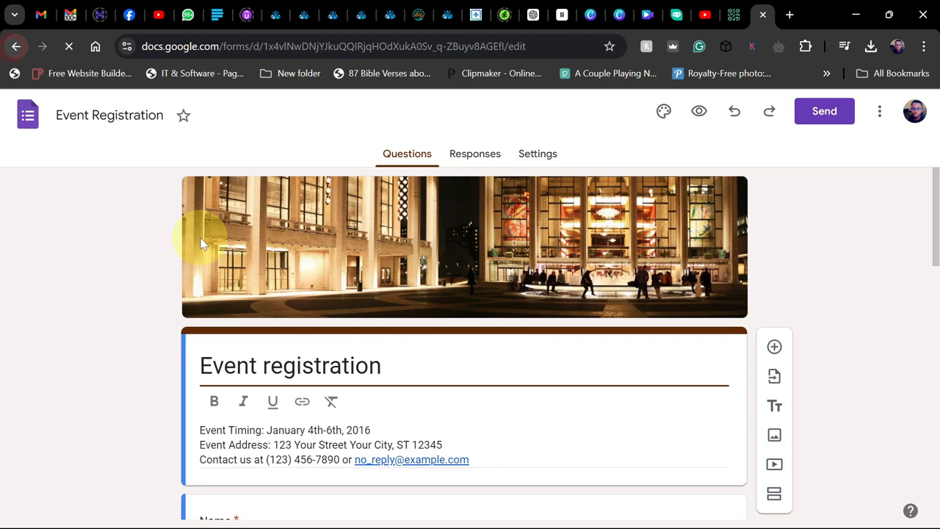
{"action": "left_click", "coordinate": [16, 46]}
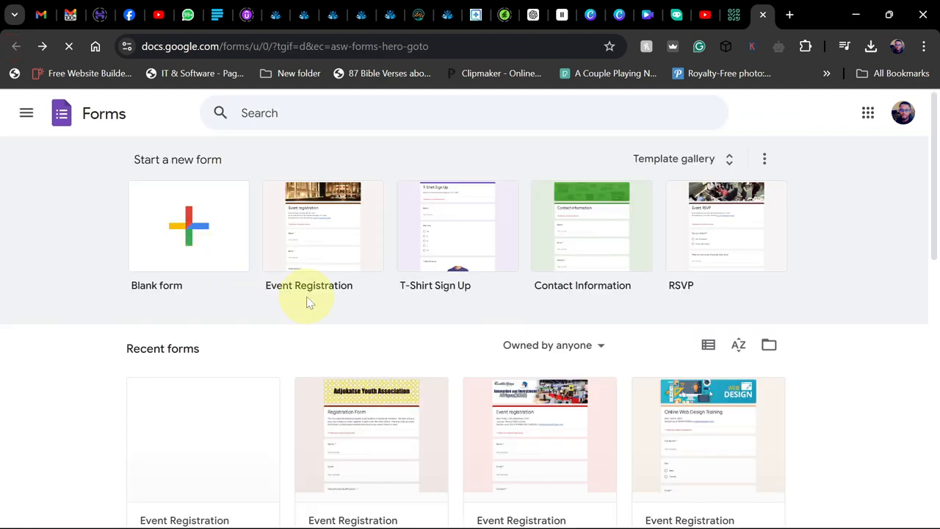
{"action": "scroll", "scroll_direction": "down", "scroll_amount": 3}
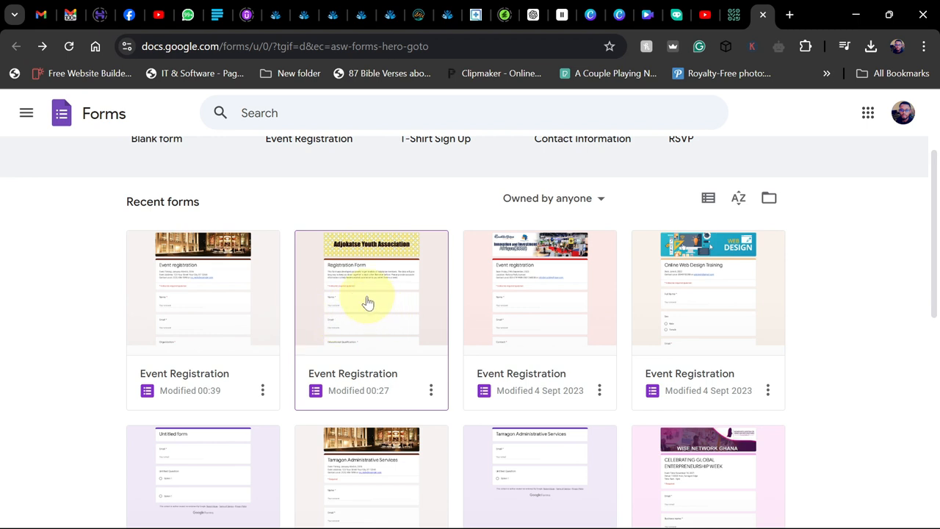
Step: Open the Adjokatse Youth Association form and view its 42 responses, keeping responses accepted
{"action": "left_click", "coordinate": [370, 302]}
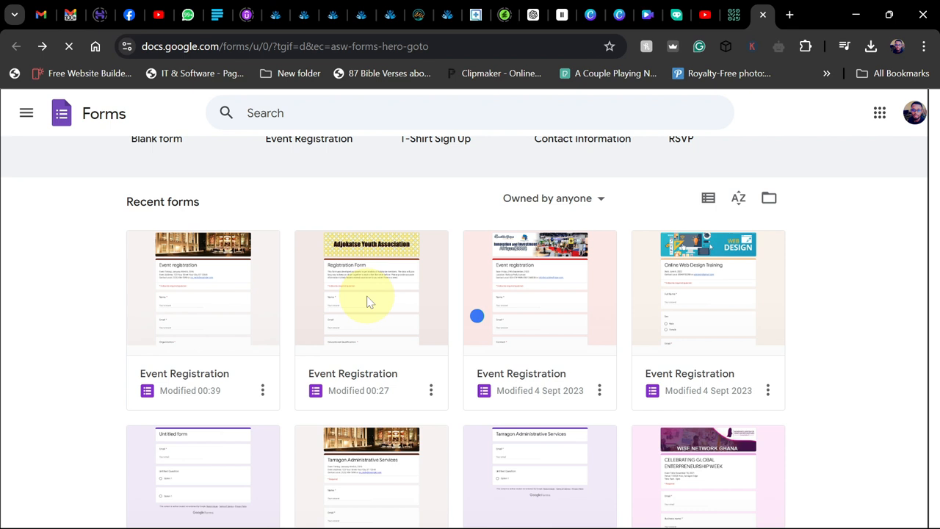
{"action": "double_click", "coordinate": [370, 288]}
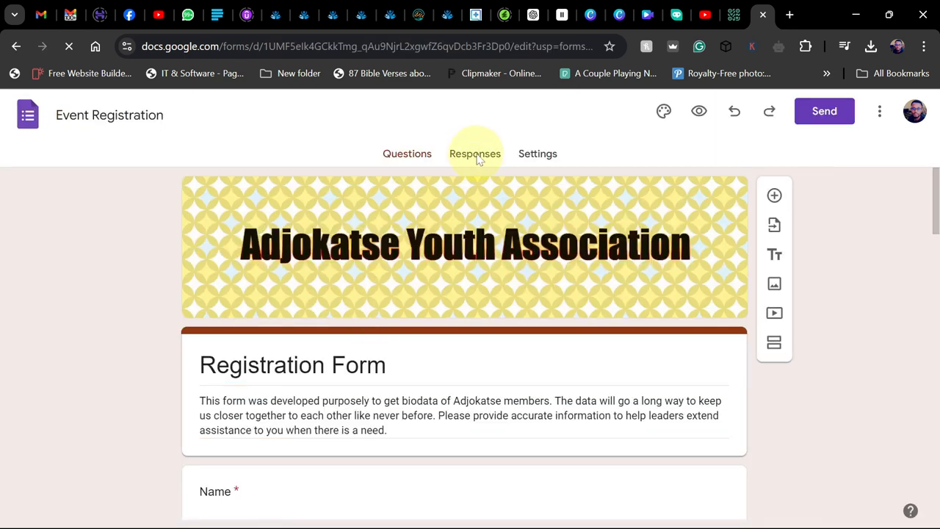
{"action": "left_click", "coordinate": [475, 154]}
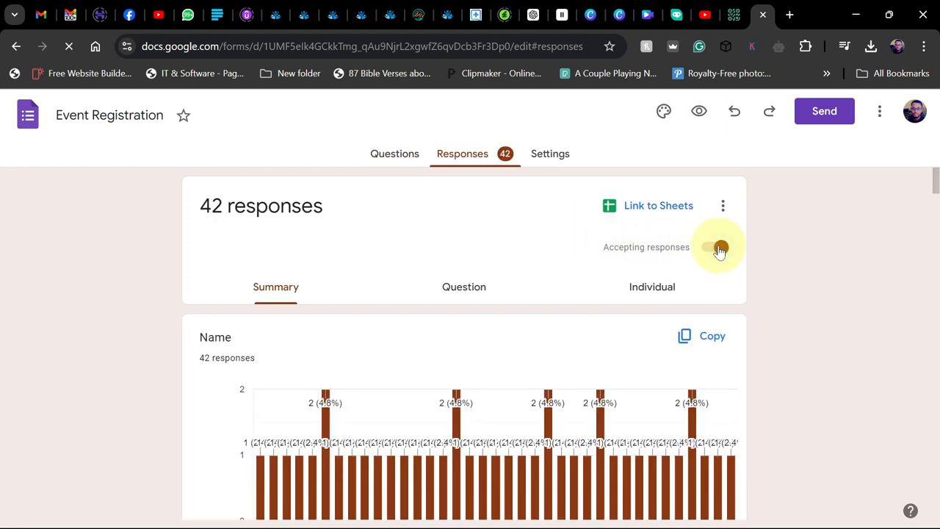
{"action": "left_click", "coordinate": [717, 247]}
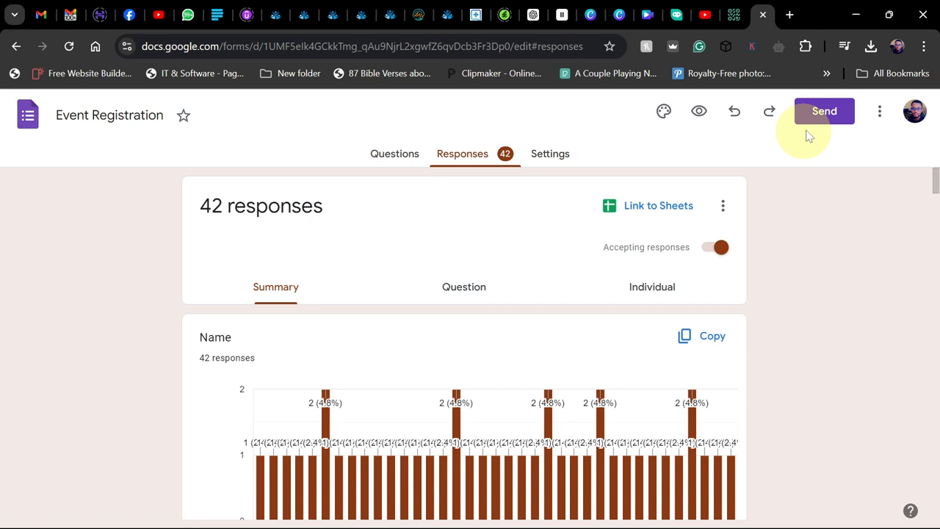
Step: Copy the form's shortened share link from the Send panel and switch to the QR generator site
{"action": "left_click", "coordinate": [825, 112]}
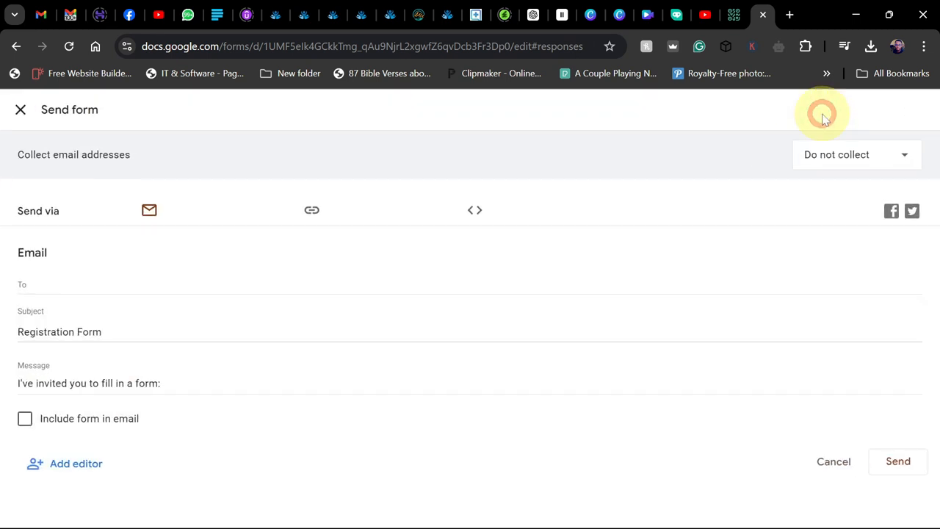
{"action": "left_click", "coordinate": [150, 212]}
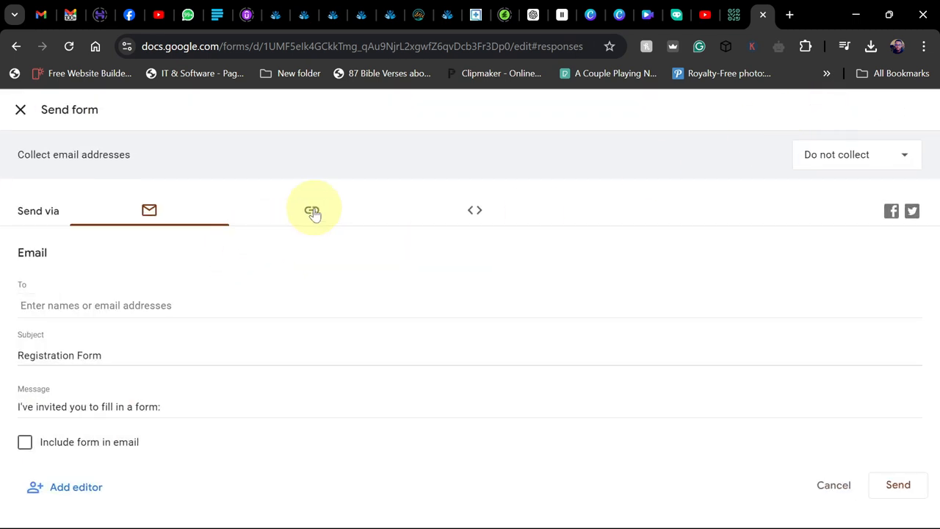
{"action": "left_click", "coordinate": [312, 212]}
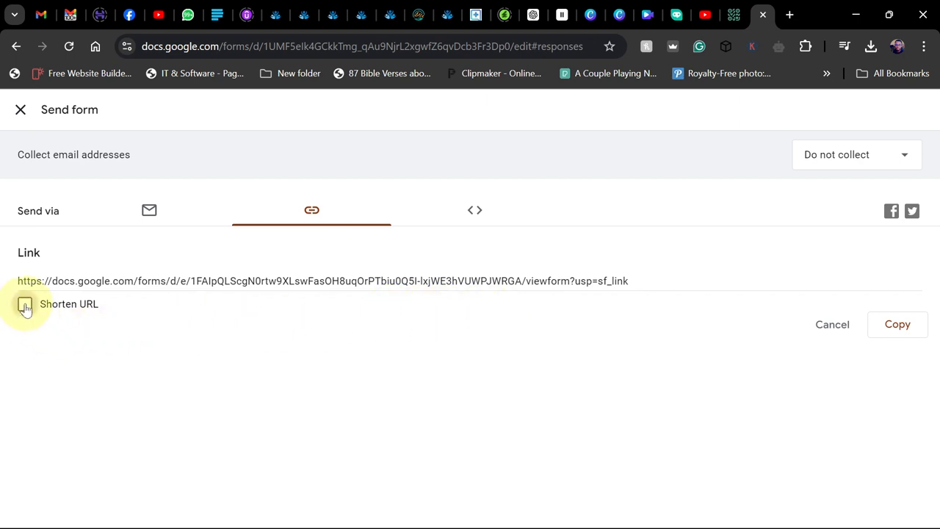
{"action": "left_click", "coordinate": [25, 302]}
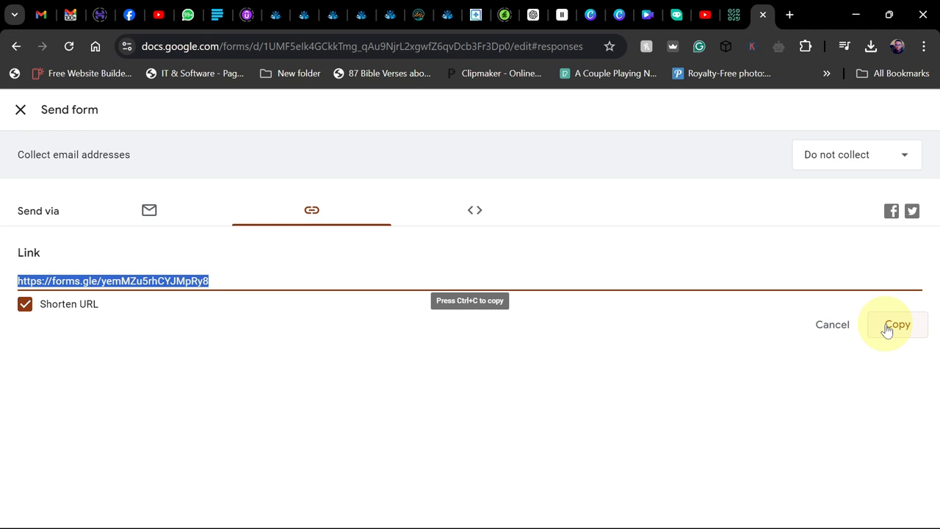
{"action": "left_click", "coordinate": [896, 325]}
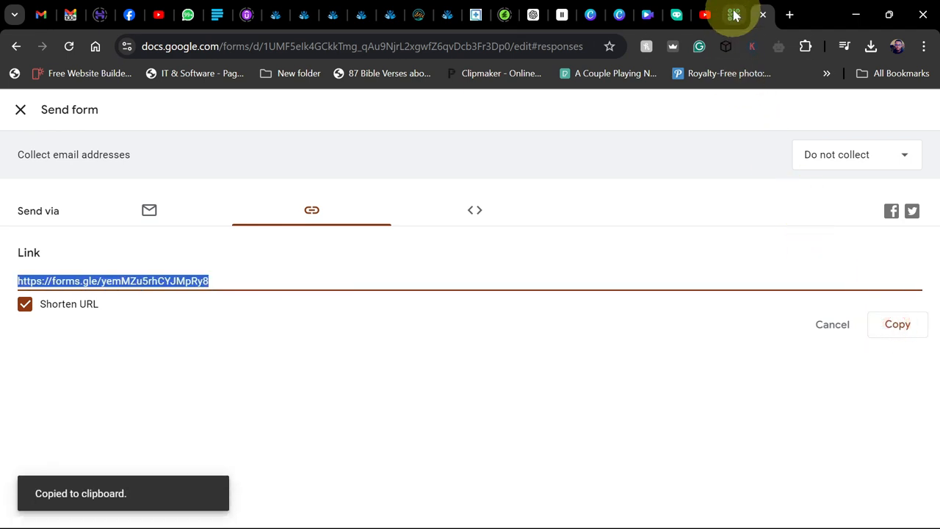
{"action": "left_click", "coordinate": [734, 15]}
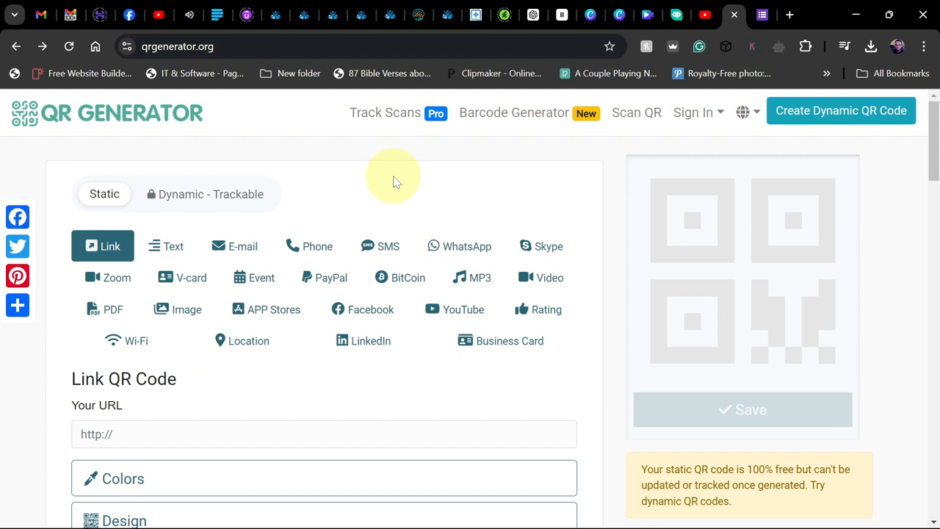
{"action": "mouse_move", "coordinate": [447, 189]}
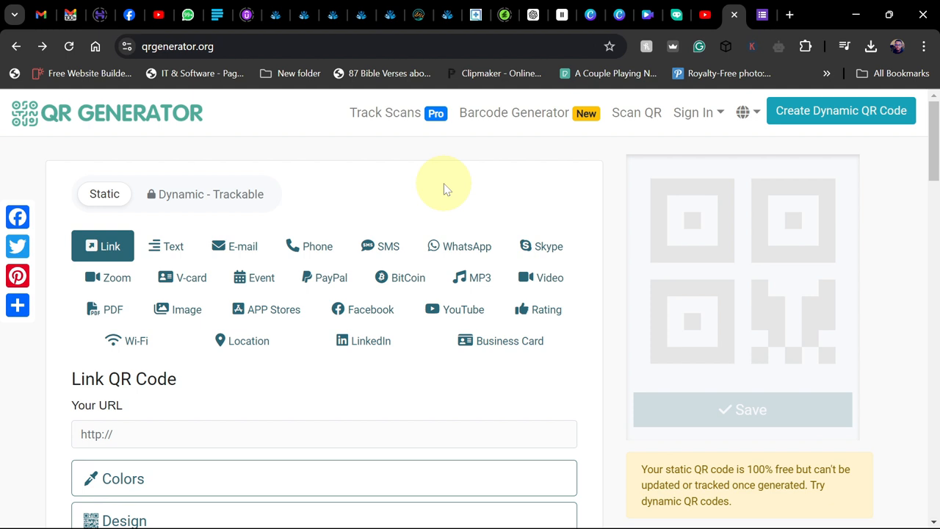
{"action": "mouse_move", "coordinate": [434, 185]}
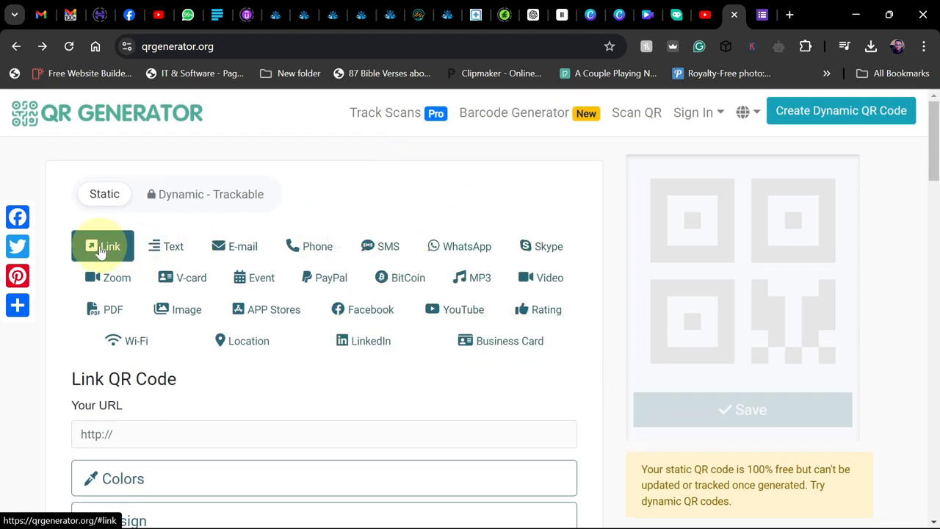
{"action": "mouse_move", "coordinate": [420, 253]}
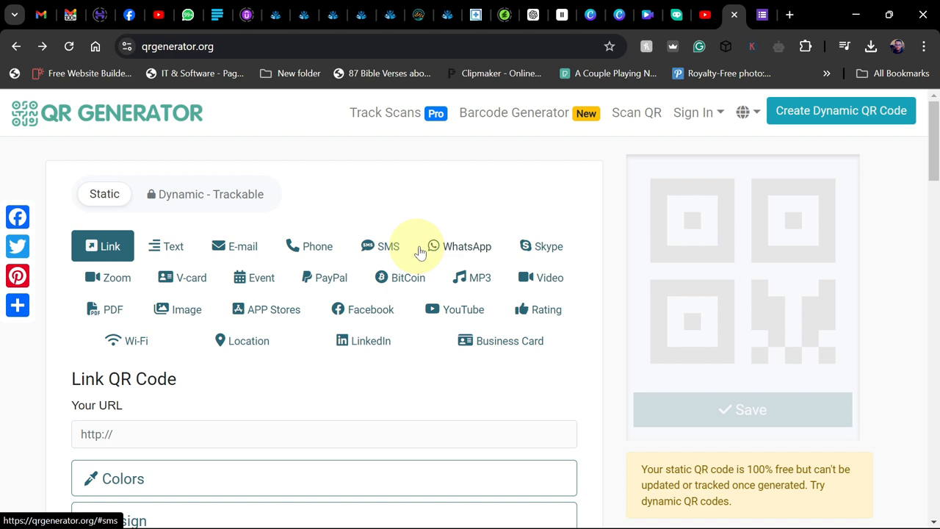
{"action": "mouse_move", "coordinate": [432, 379]}
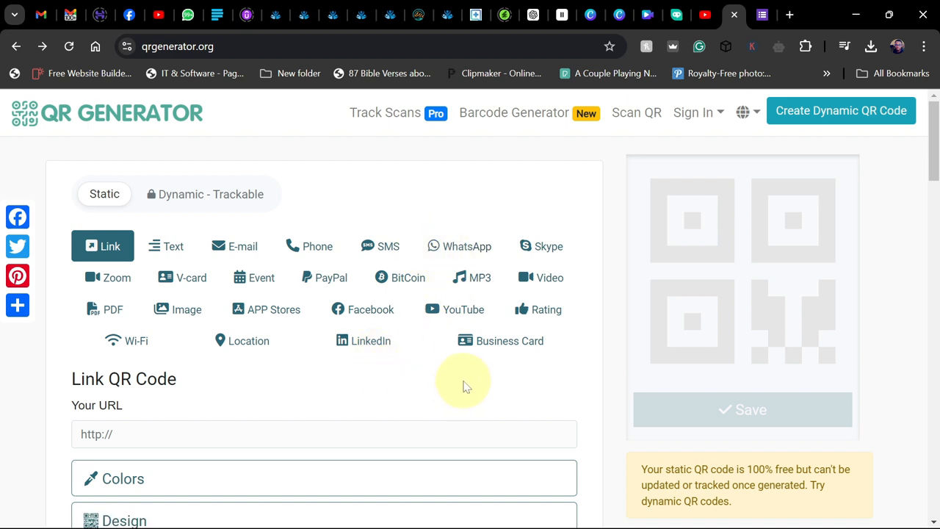
{"action": "mouse_move", "coordinate": [473, 400]}
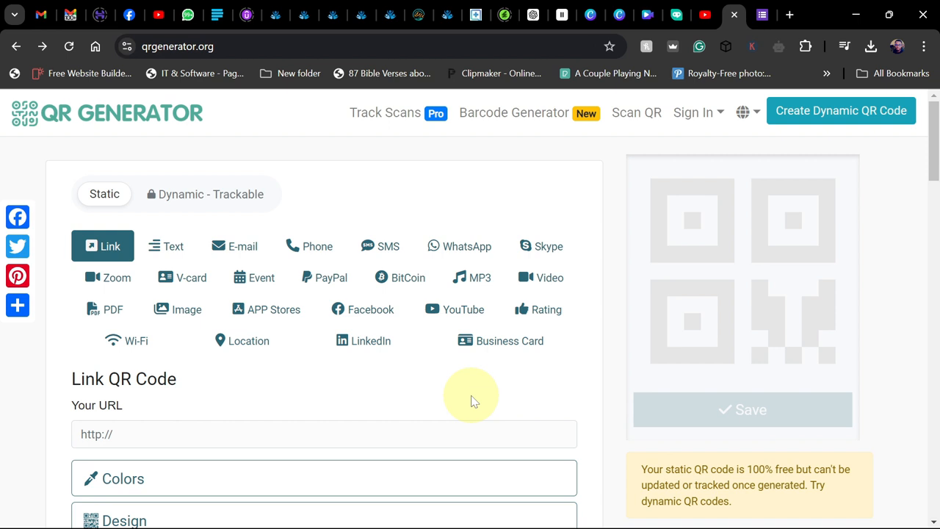
Step: Scroll the qrgenerator.org link page down to the empty Your URL field
{"action": "scroll", "scroll_direction": "down", "scroll_amount": 3}
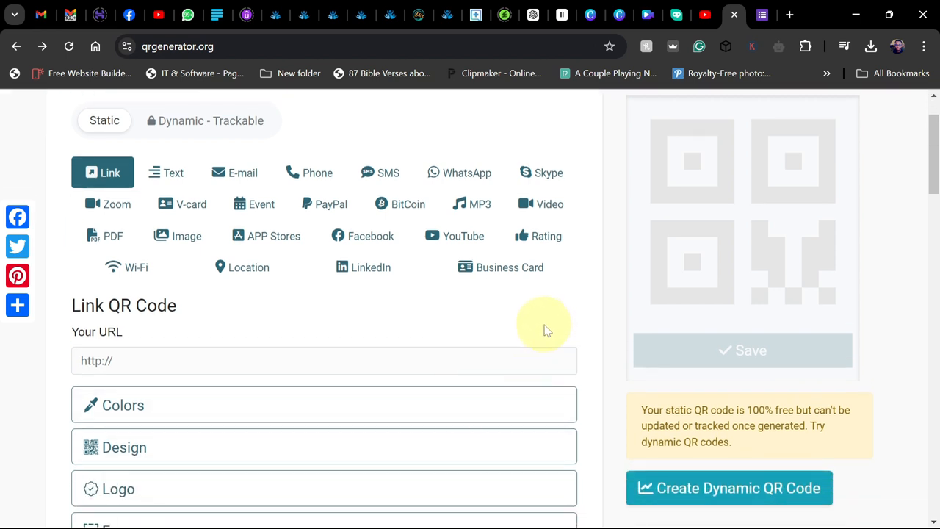
{"action": "mouse_move", "coordinate": [109, 173]}
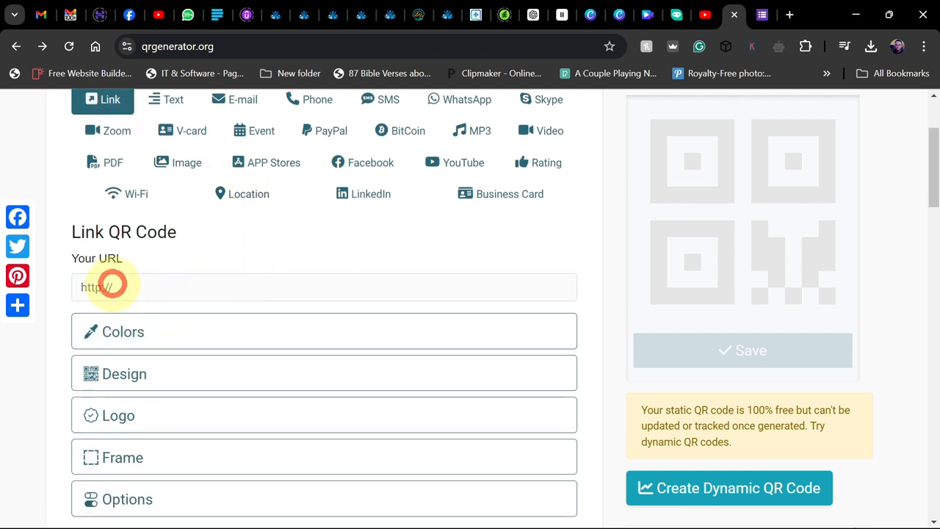
{"action": "right_click", "coordinate": [103, 287]}
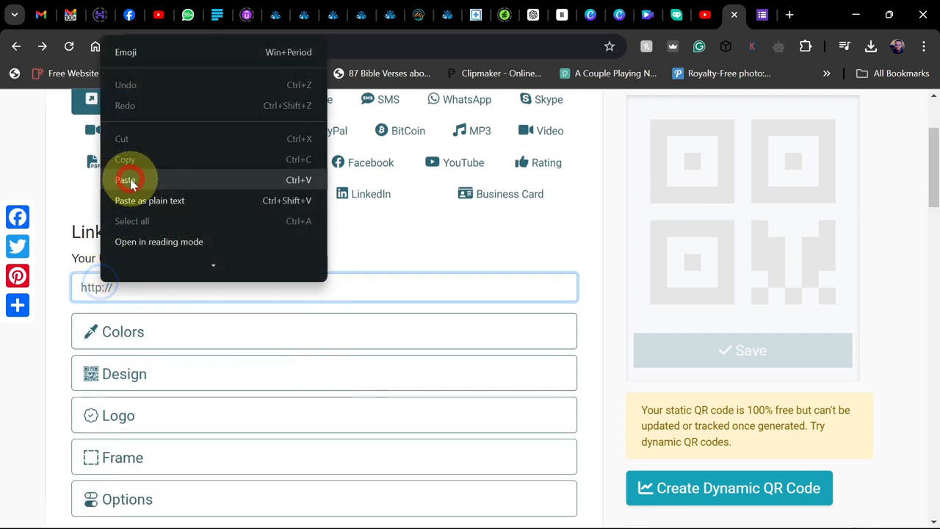
{"action": "left_click", "coordinate": [125, 180]}
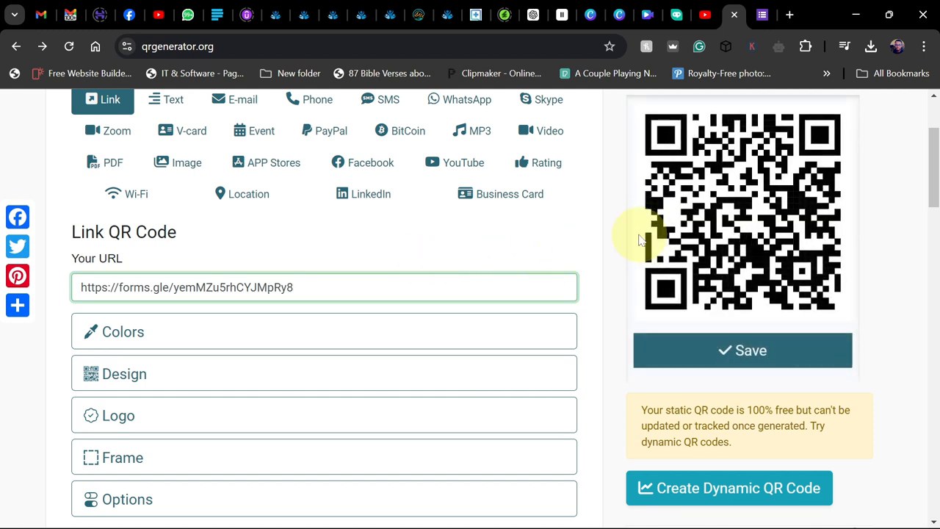
{"action": "scroll", "scroll_direction": "down", "scroll_amount": 3}
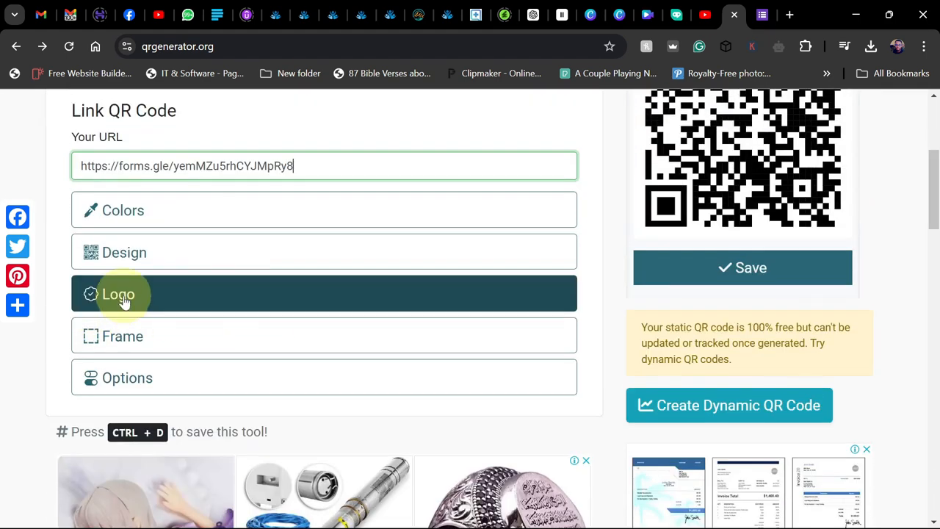
{"action": "left_click", "coordinate": [118, 294]}
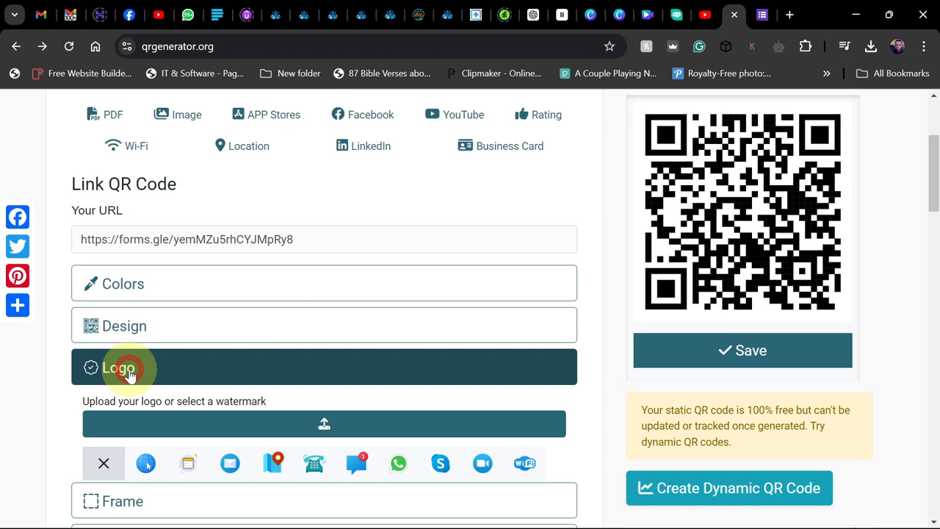
{"action": "scroll", "scroll_direction": "down", "scroll_amount": 3}
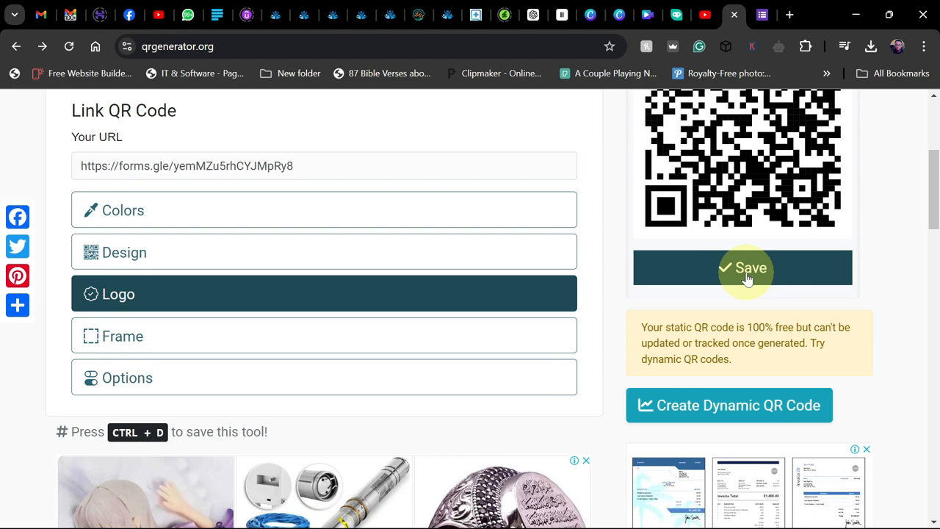
Step: Save the QR code so the PNG, SVG, PDF and print download buttons appear
{"action": "left_click", "coordinate": [744, 268]}
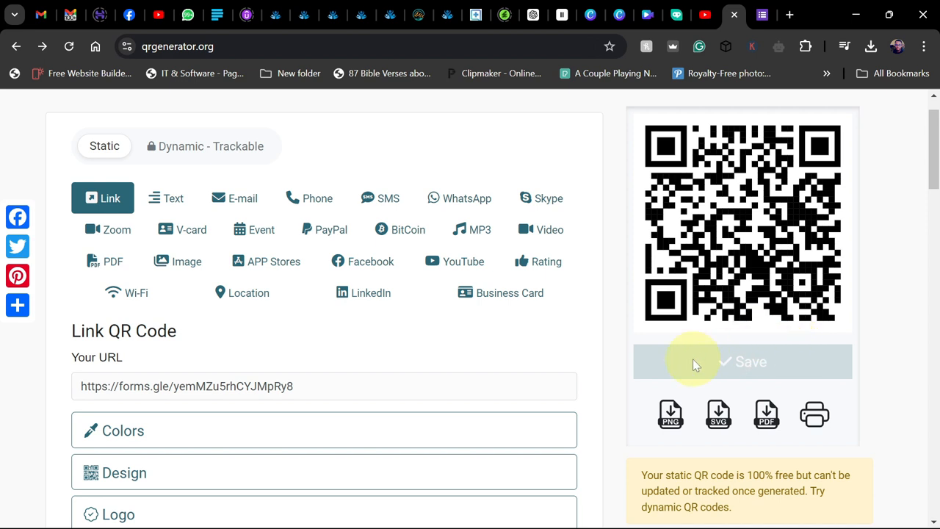
{"action": "mouse_move", "coordinate": [908, 350]}
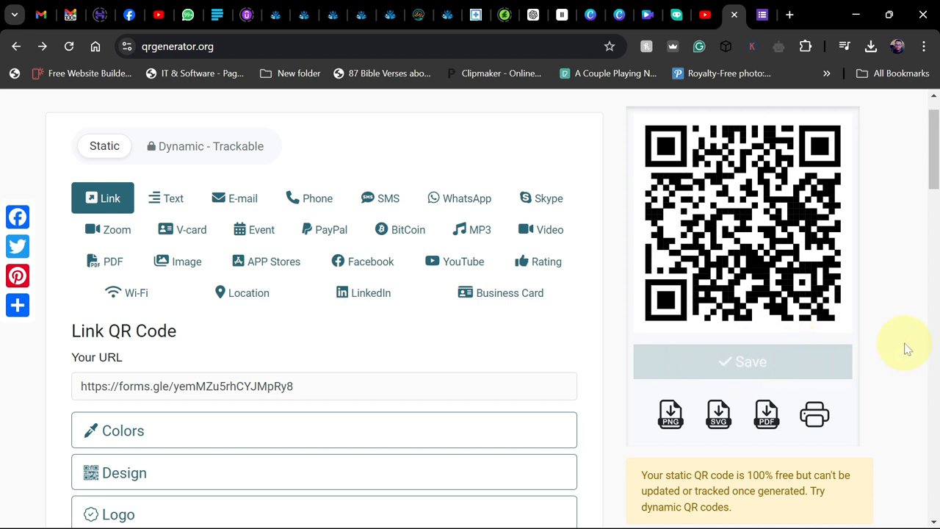
{"action": "left_click", "coordinate": [670, 414]}
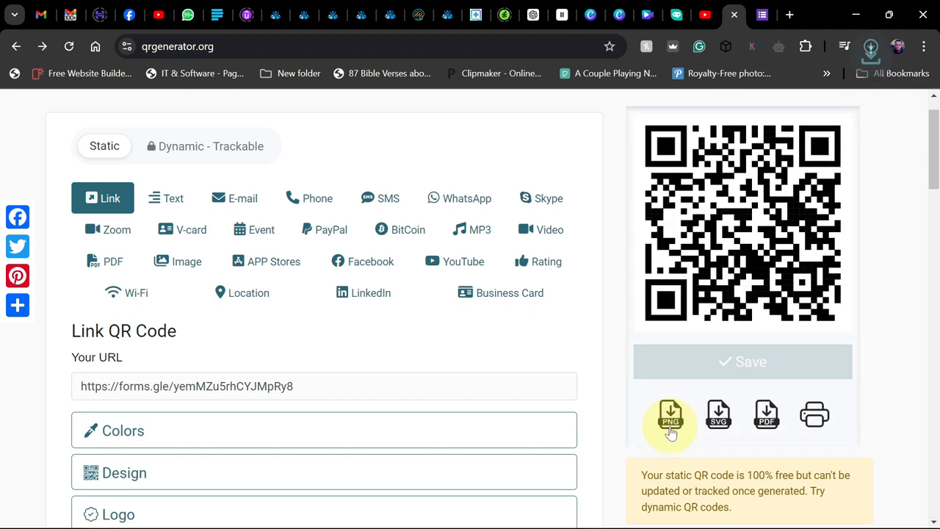
Step: Download the QR code as a PNG, which opens in Windows Photos
{"action": "left_click", "coordinate": [670, 415]}
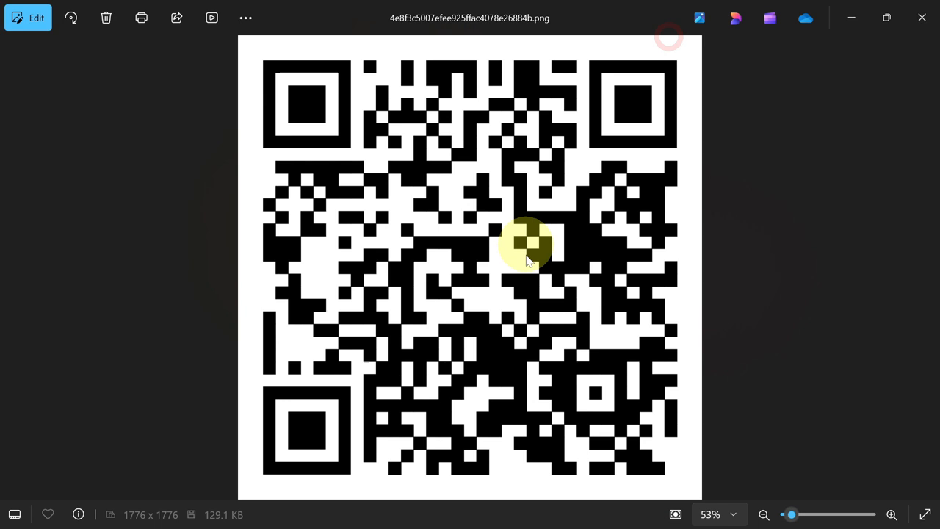
{"action": "mouse_move", "coordinate": [536, 282]}
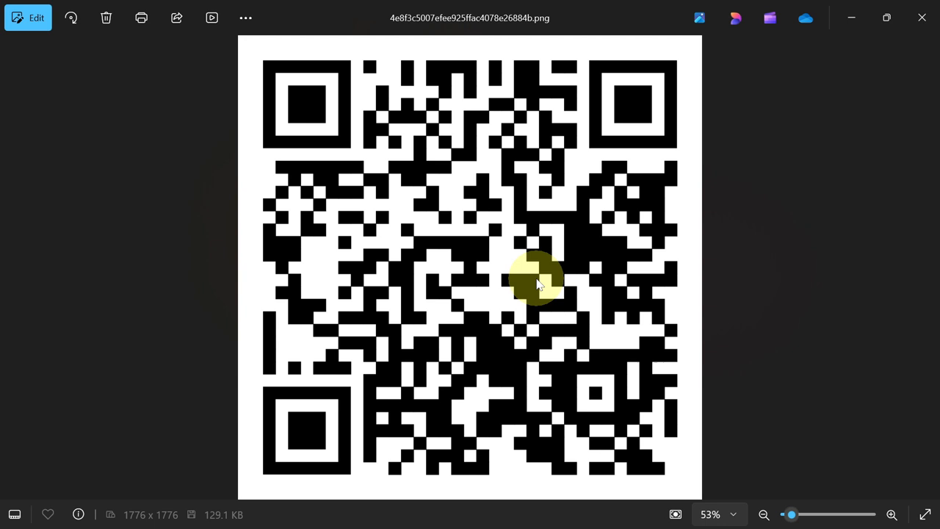
{"action": "mouse_move", "coordinate": [709, 176]}
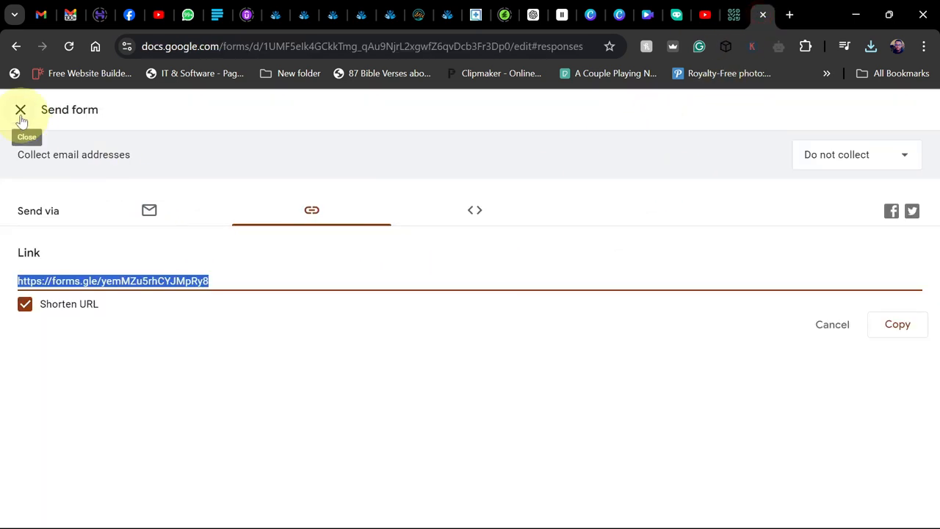
Step: Close the Send form panel and toggle between the form's Questions and Responses views
{"action": "left_click", "coordinate": [20, 110]}
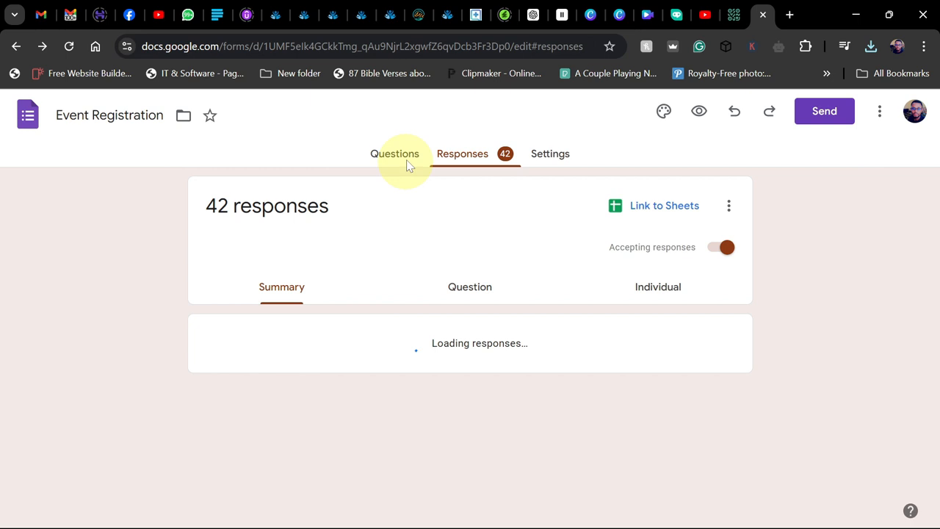
{"action": "left_click", "coordinate": [393, 155]}
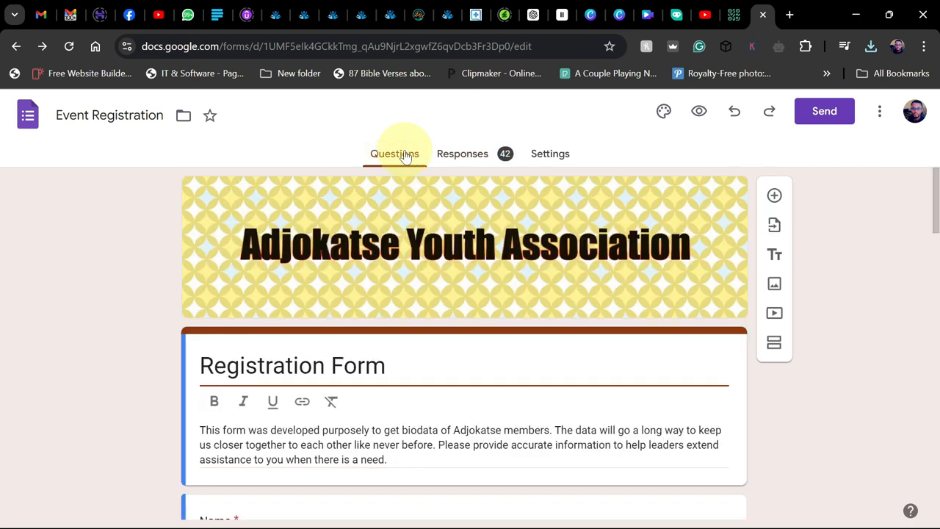
{"action": "left_click", "coordinate": [462, 154]}
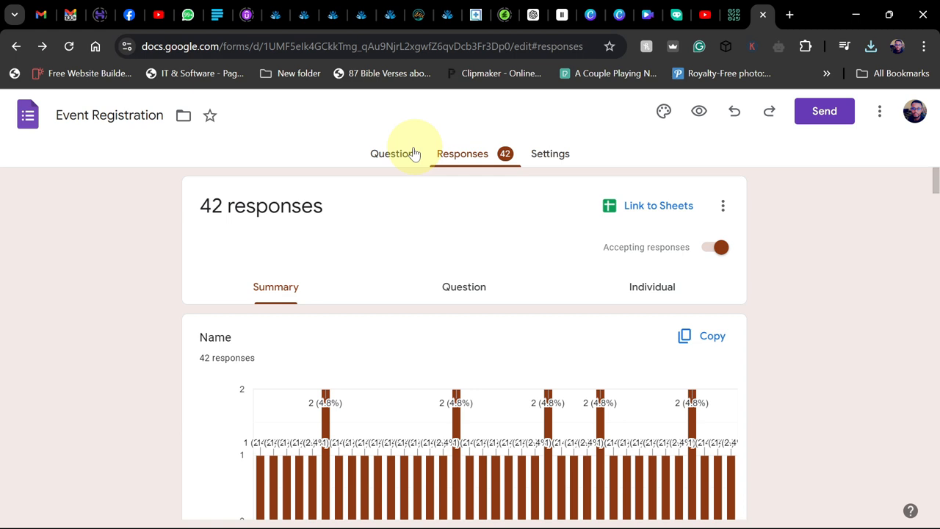
{"action": "left_click", "coordinate": [394, 154]}
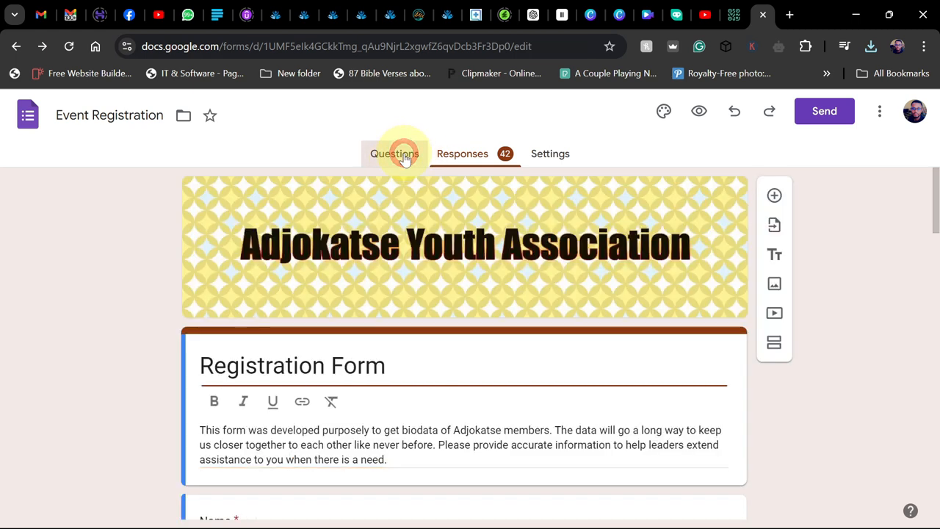
{"action": "left_click", "coordinate": [461, 154]}
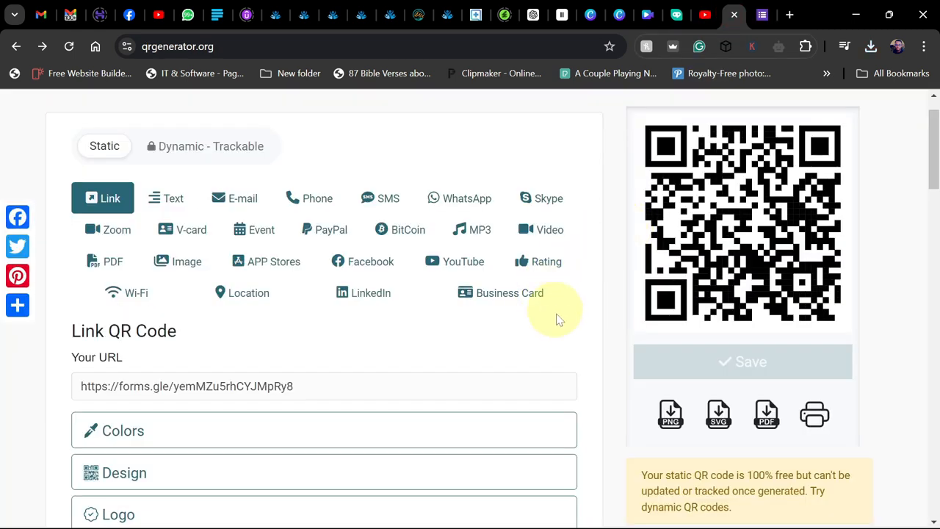
{"action": "mouse_move", "coordinate": [585, 323]}
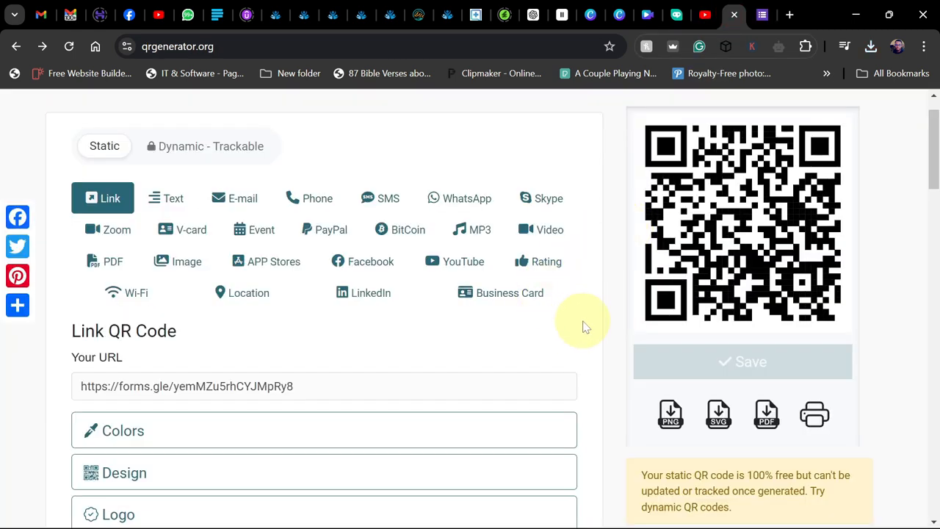